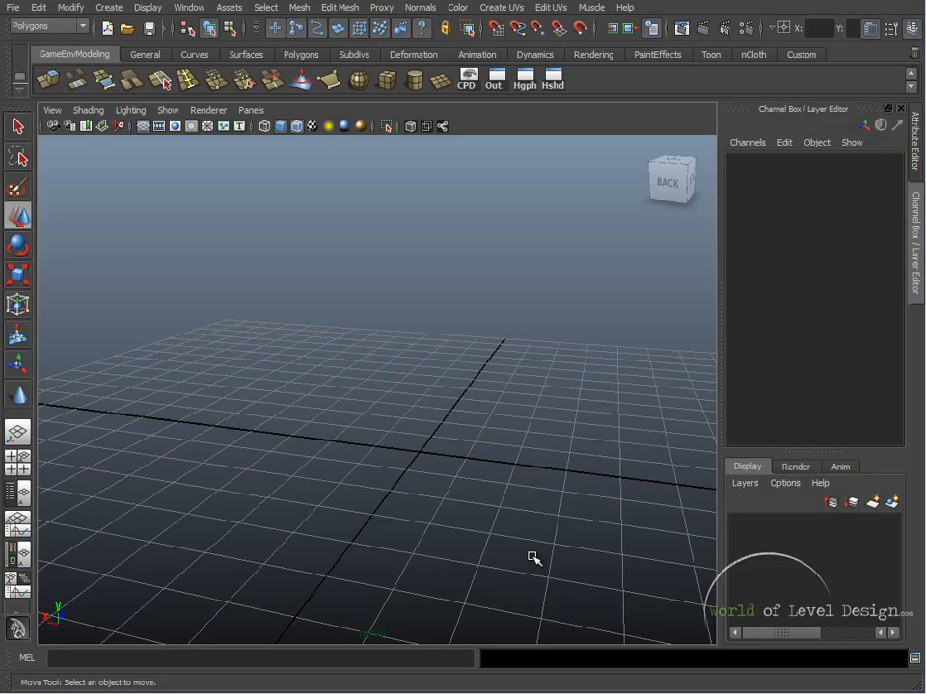
{"action": "mouse_move", "coordinate": [509, 544]}
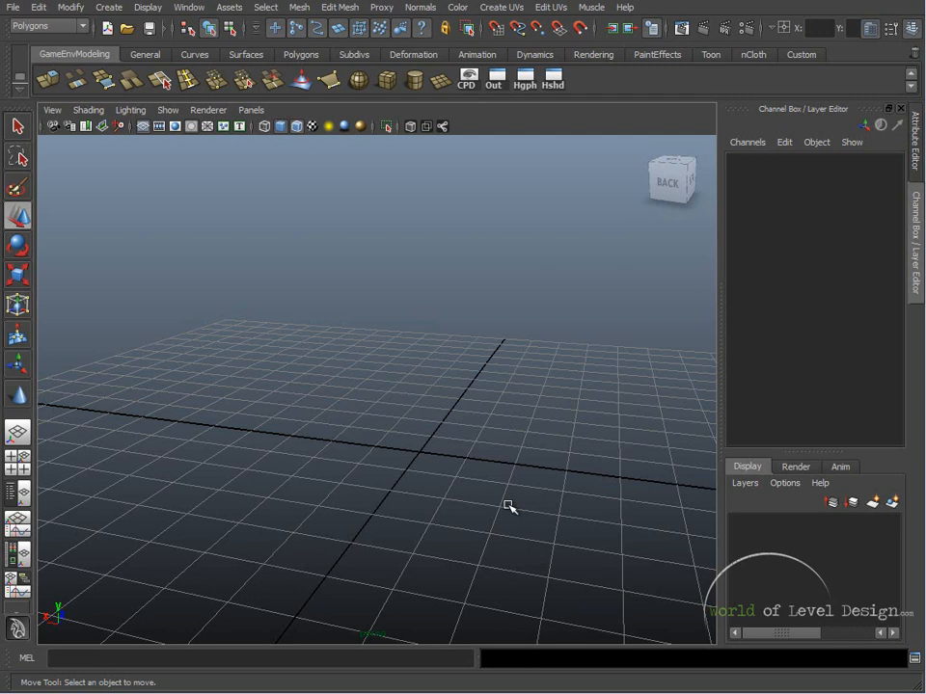
{"action": "mouse_move", "coordinate": [324, 417]}
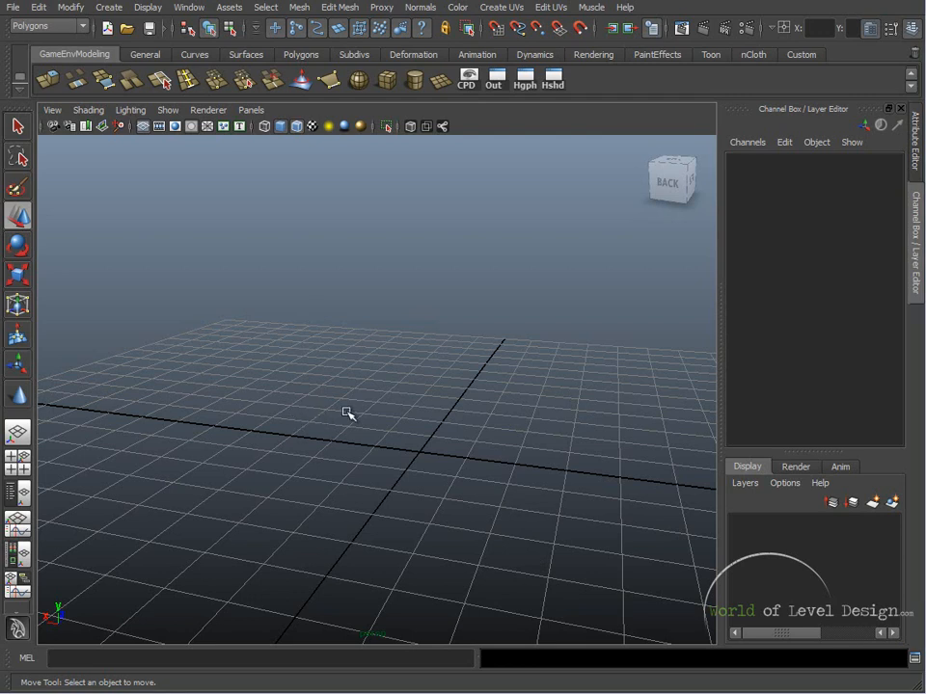
- Browse the File > Project commands (New, Edit Current, Set) and reach New again
{"action": "left_click_drag", "start_coordinate": [347, 412], "coordinate": [488, 374]}
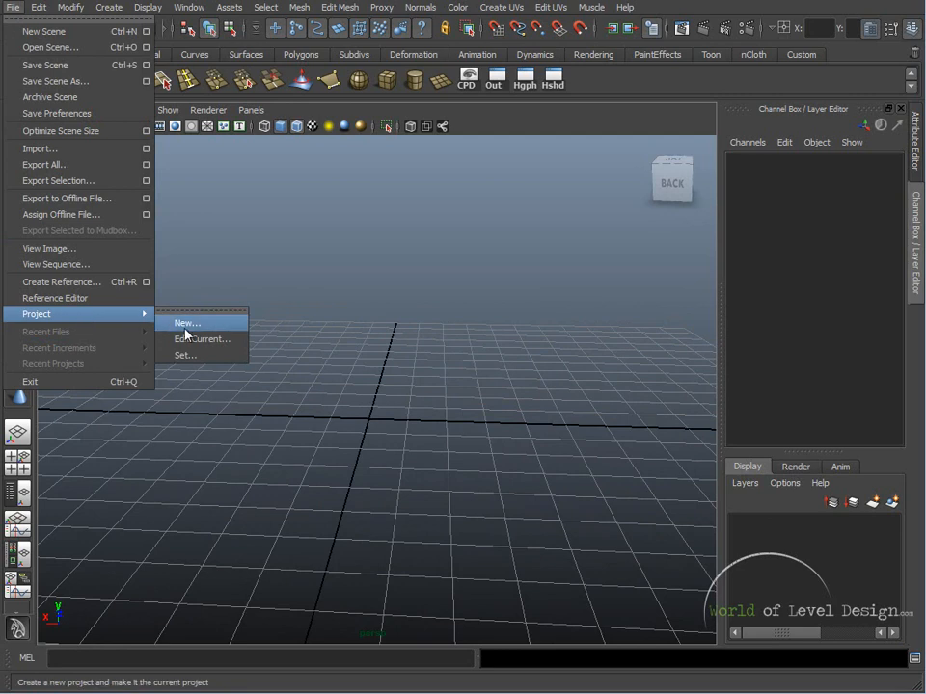
{"action": "mouse_move", "coordinate": [201, 339]}
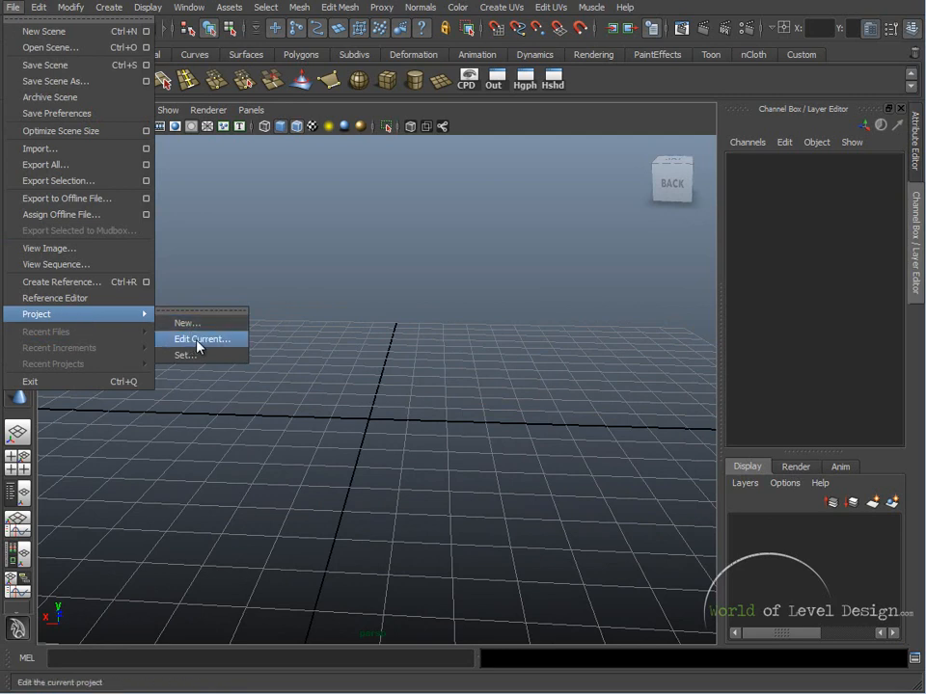
{"action": "mouse_move", "coordinate": [183, 355]}
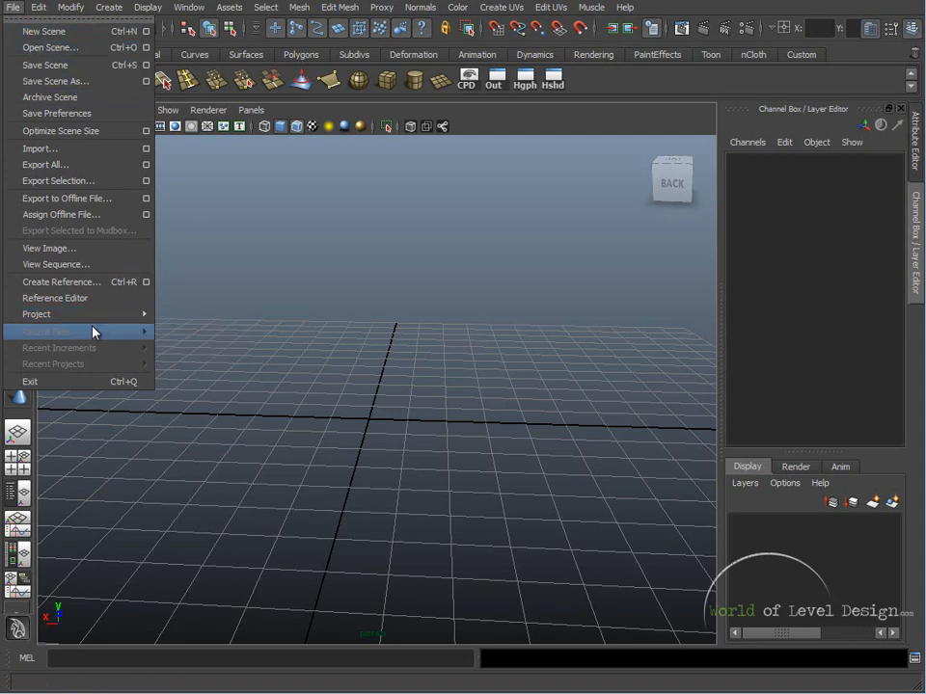
{"action": "mouse_move", "coordinate": [37, 312]}
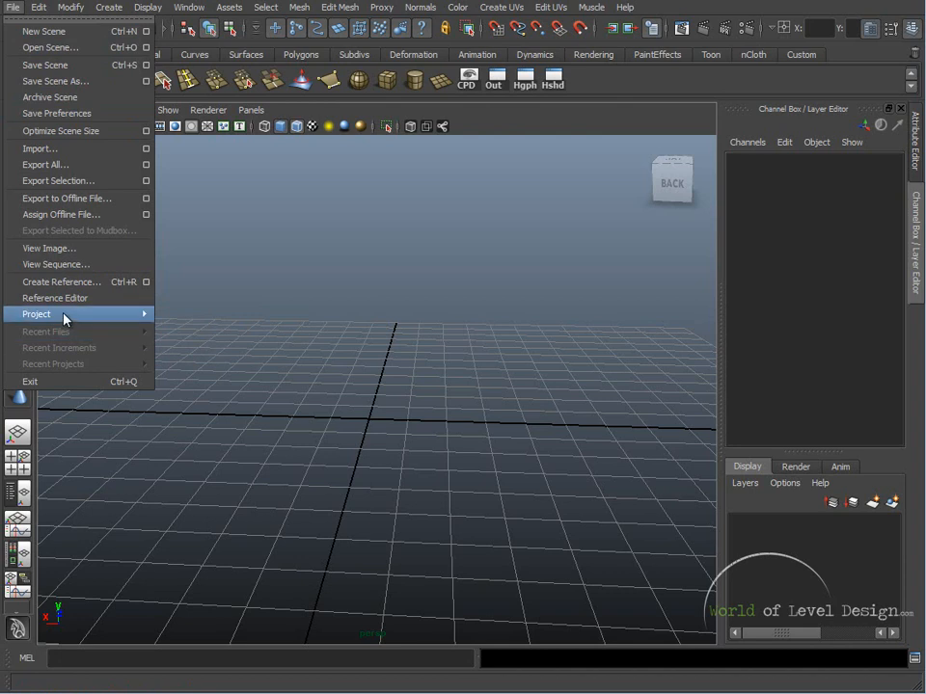
{"action": "left_click", "coordinate": [36, 313]}
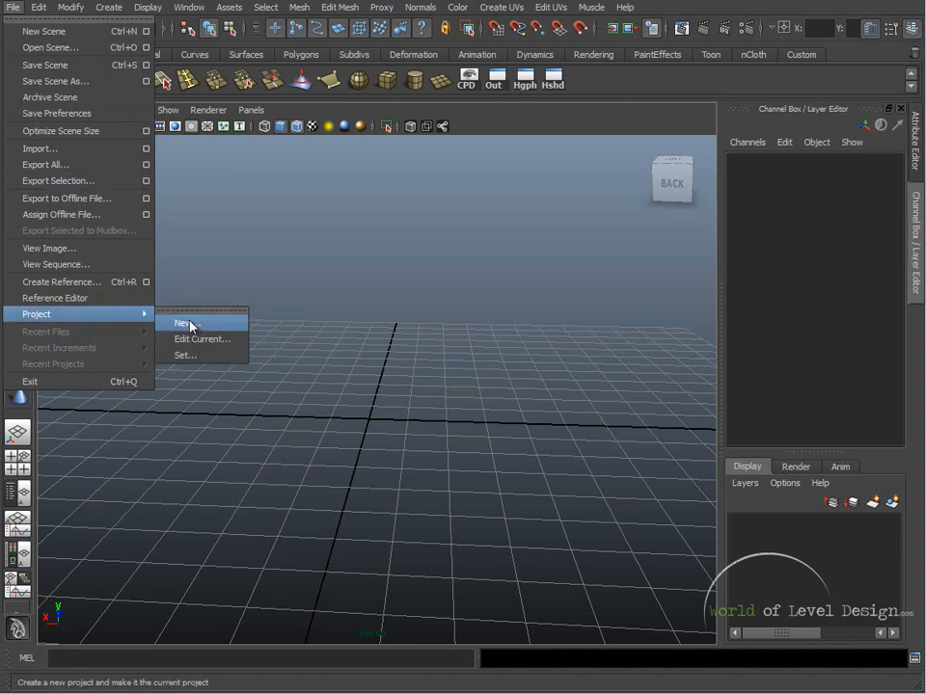
- Start a new project and name it 'Basics' in the default projects location
{"action": "left_click", "coordinate": [181, 322]}
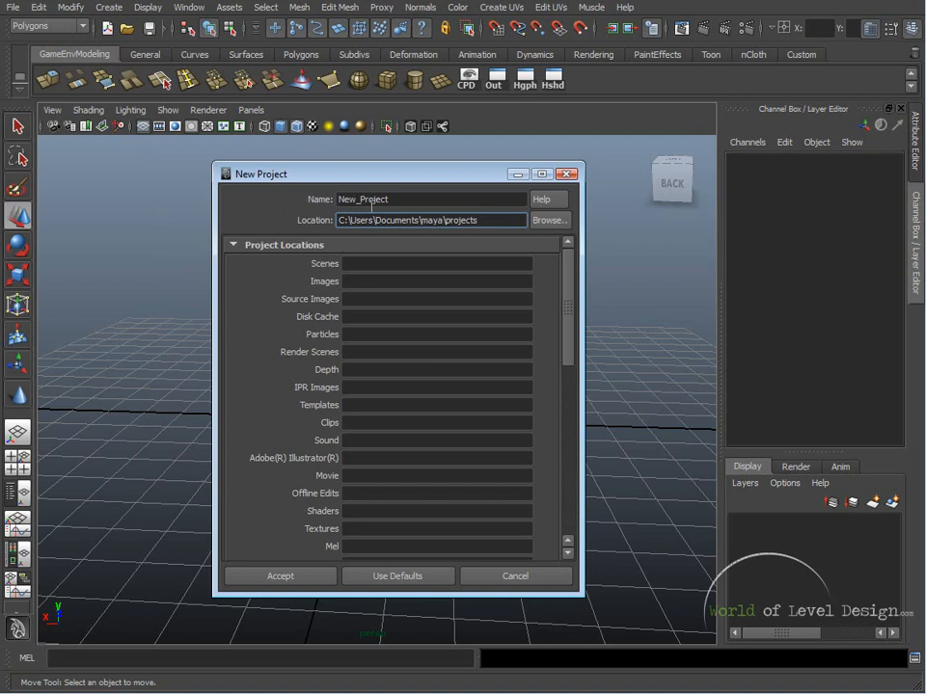
{"action": "triple_click", "coordinate": [376, 199]}
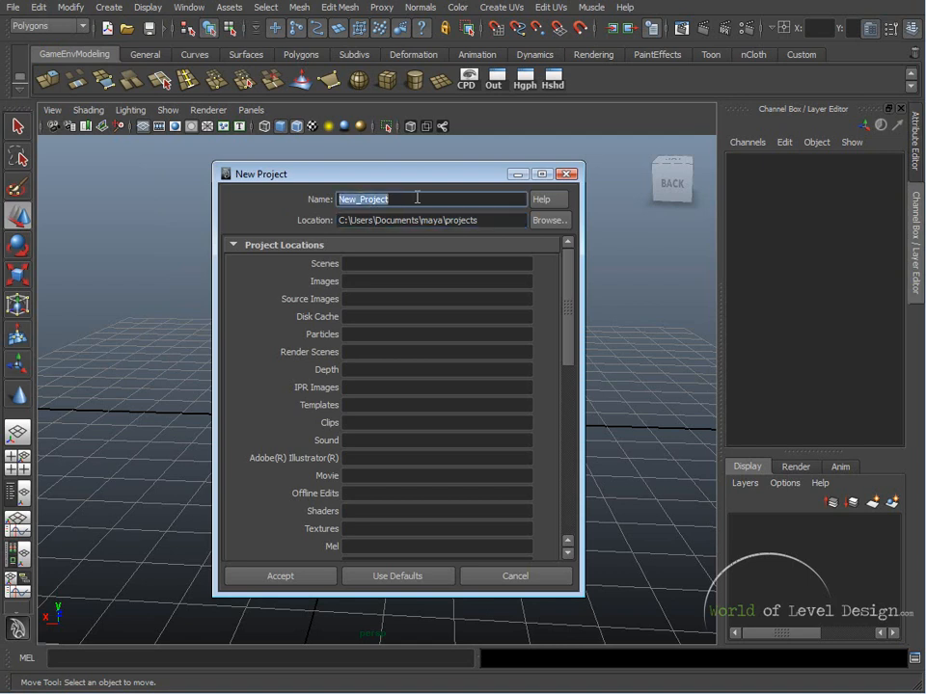
{"action": "type", "text": "Basic"}
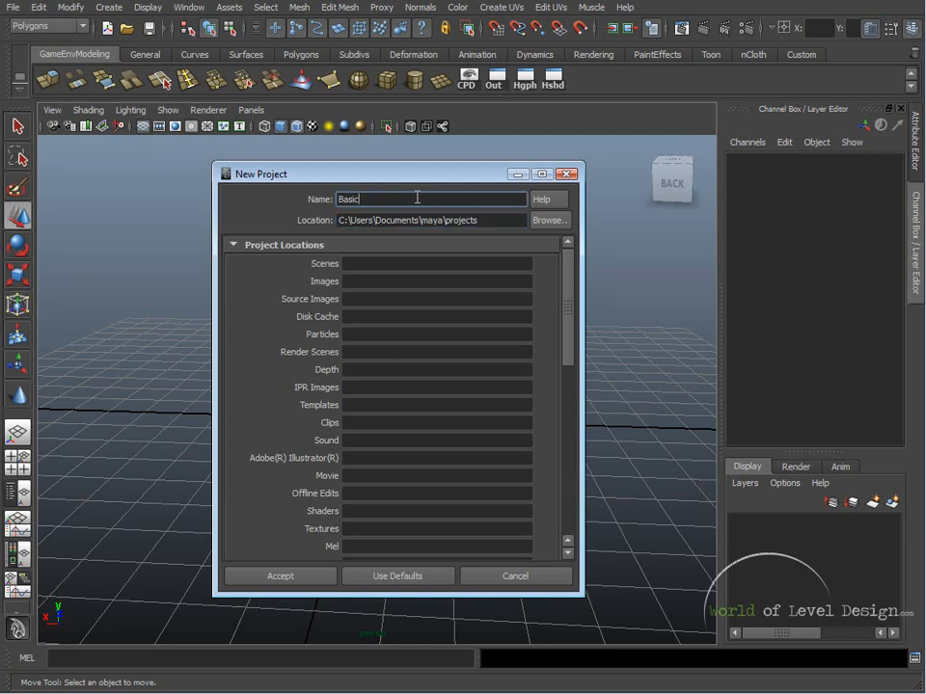
{"action": "type", "text": "s"}
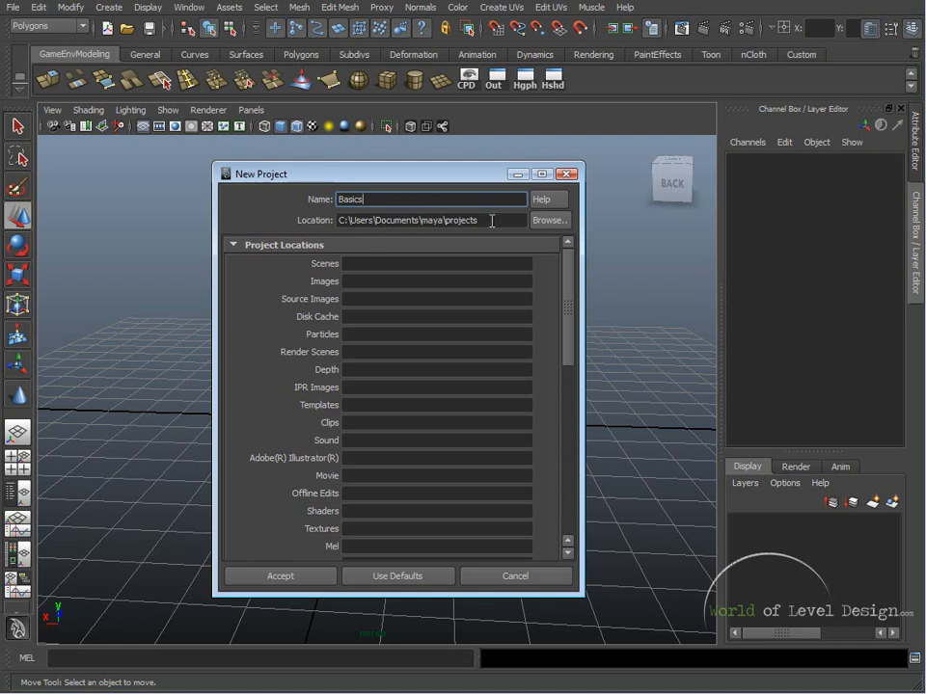
{"action": "mouse_move", "coordinate": [463, 247]}
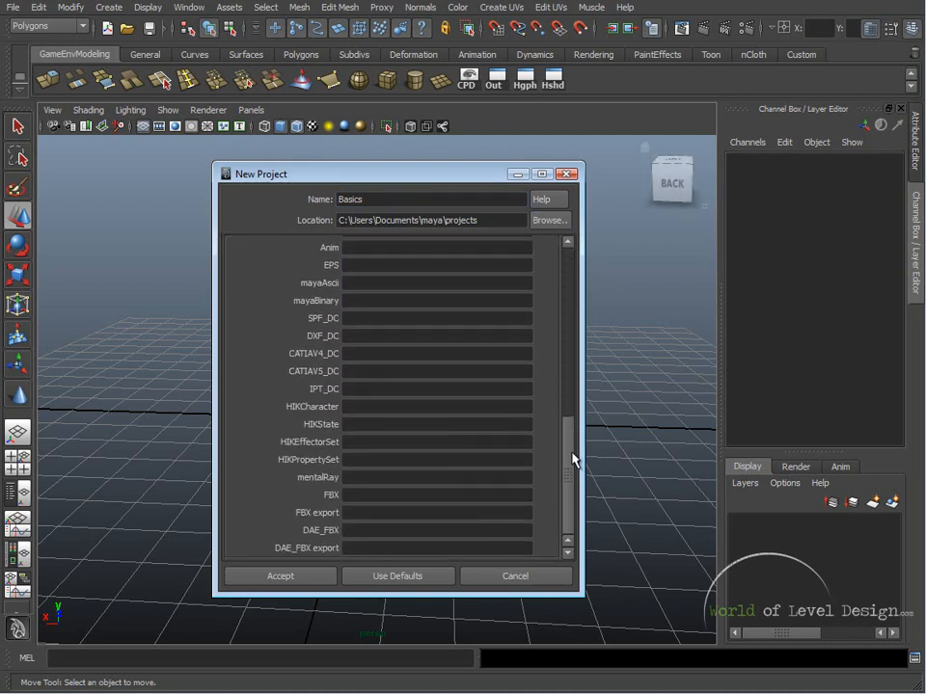
- Fill the folder locations with Use Defaults and accept to create the Basics project
{"action": "left_click", "coordinate": [397, 574]}
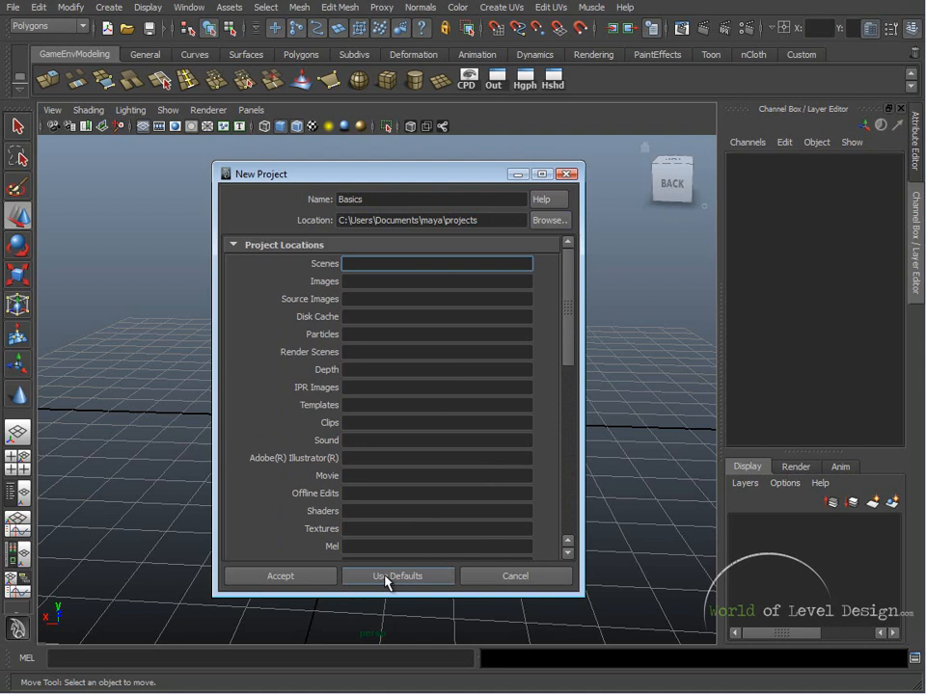
{"action": "left_click", "coordinate": [397, 575]}
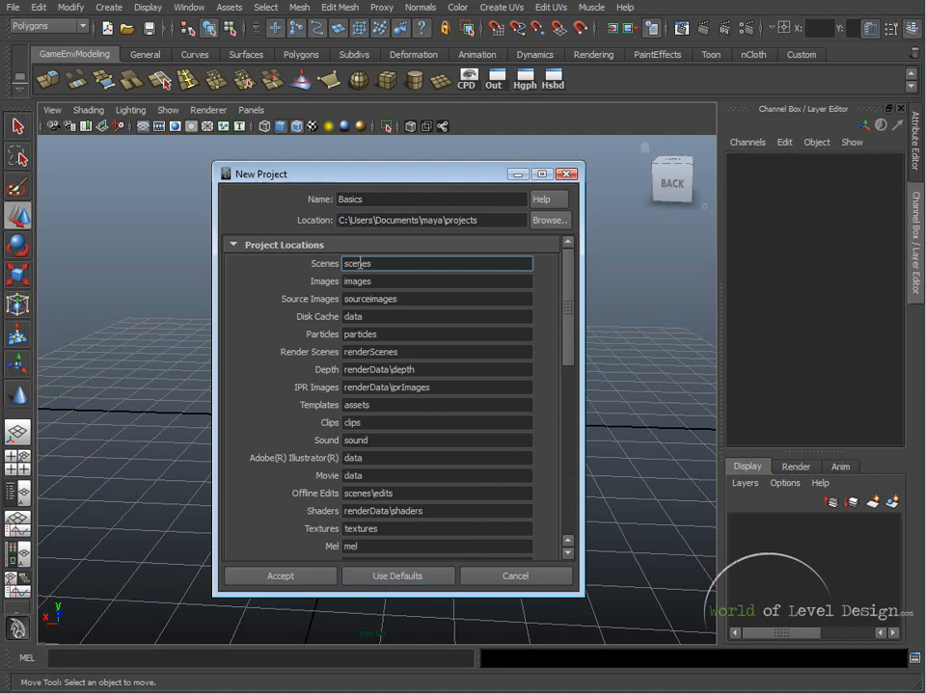
{"action": "mouse_move", "coordinate": [552, 324]}
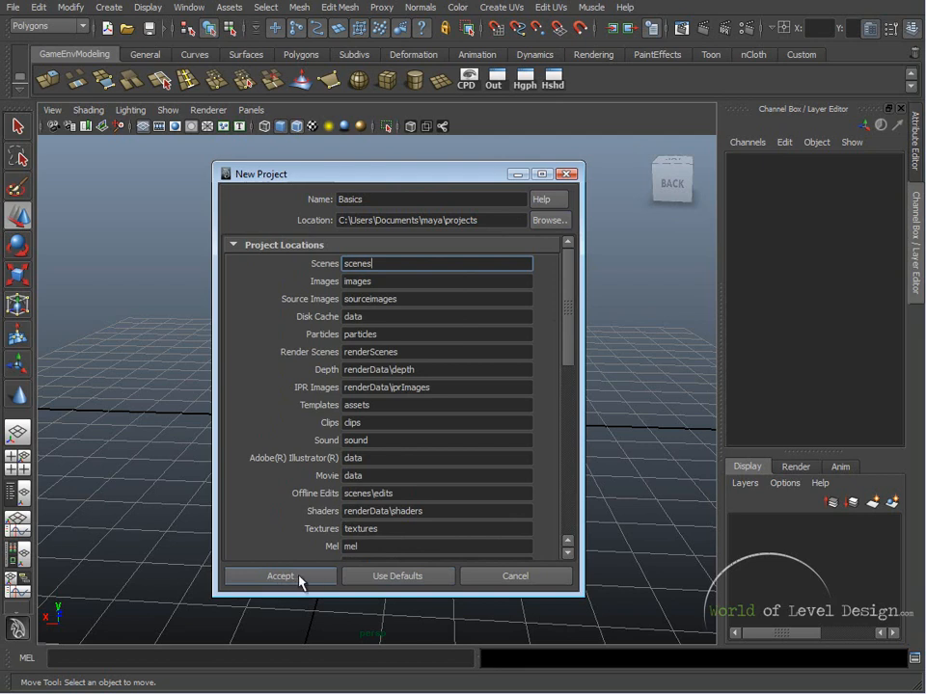
{"action": "left_click", "coordinate": [279, 575]}
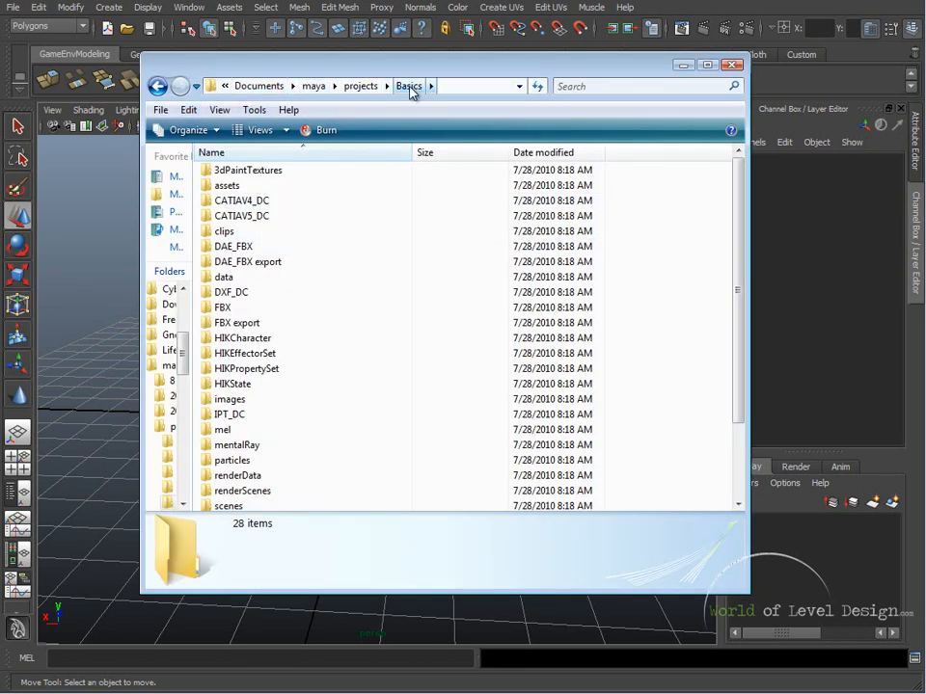
{"action": "mouse_move", "coordinate": [801, 202]}
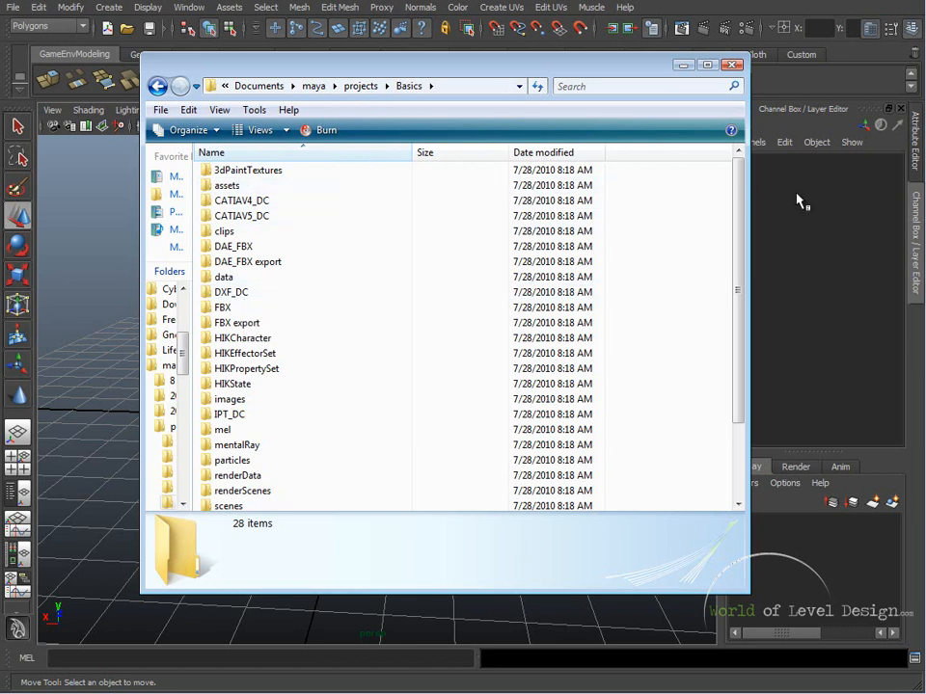
- Point out the scenes and sourceimages subfolders in the Basics folder, then close Explorer
{"action": "scroll", "scroll_direction": "down", "scroll_amount": 3}
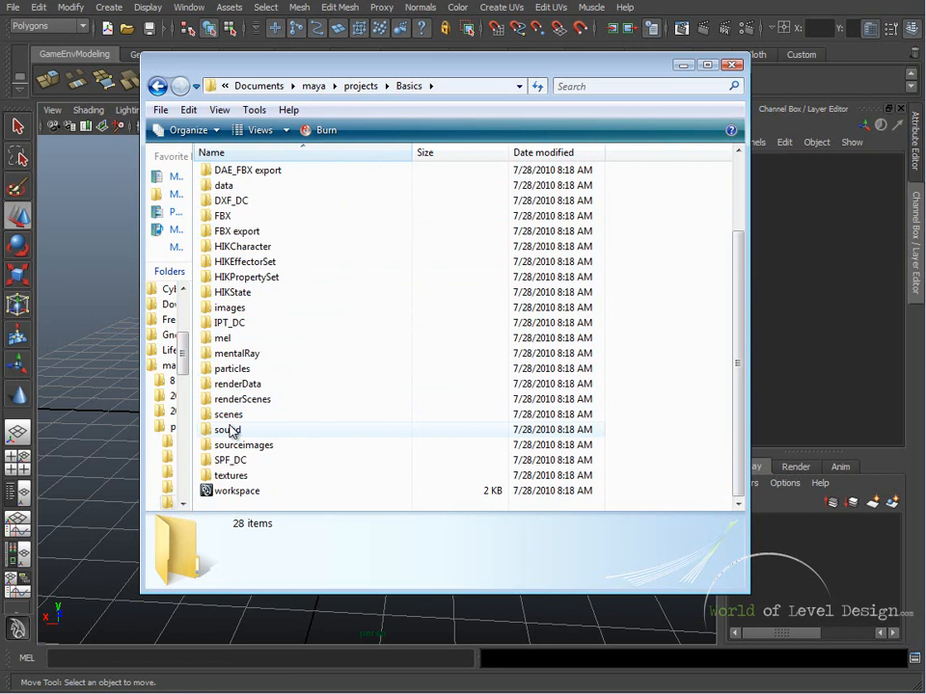
{"action": "double_click", "coordinate": [227, 413]}
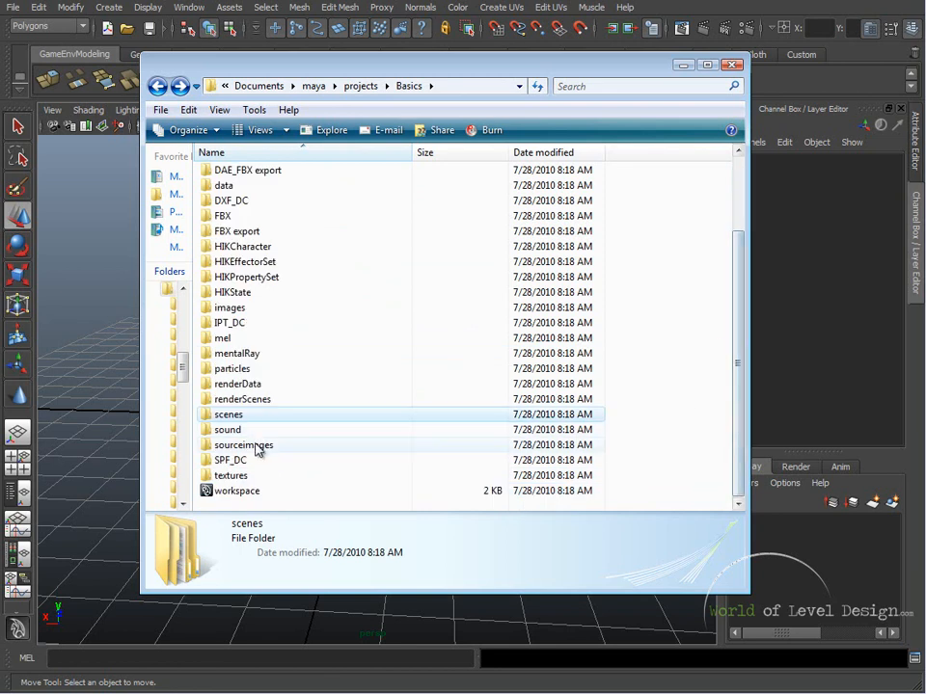
{"action": "double_click", "coordinate": [243, 444]}
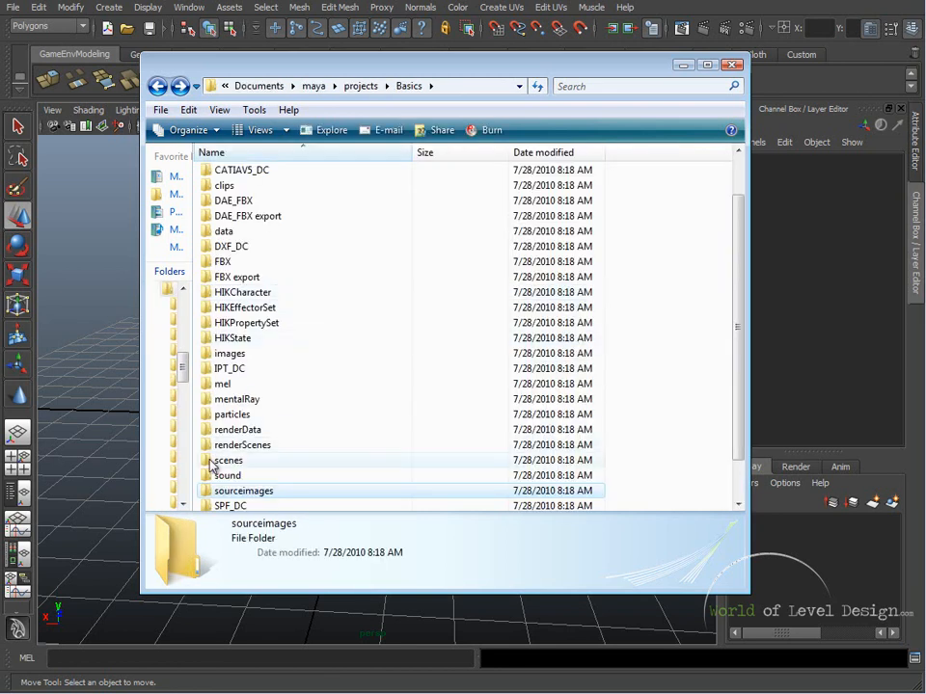
{"action": "left_click", "coordinate": [731, 65]}
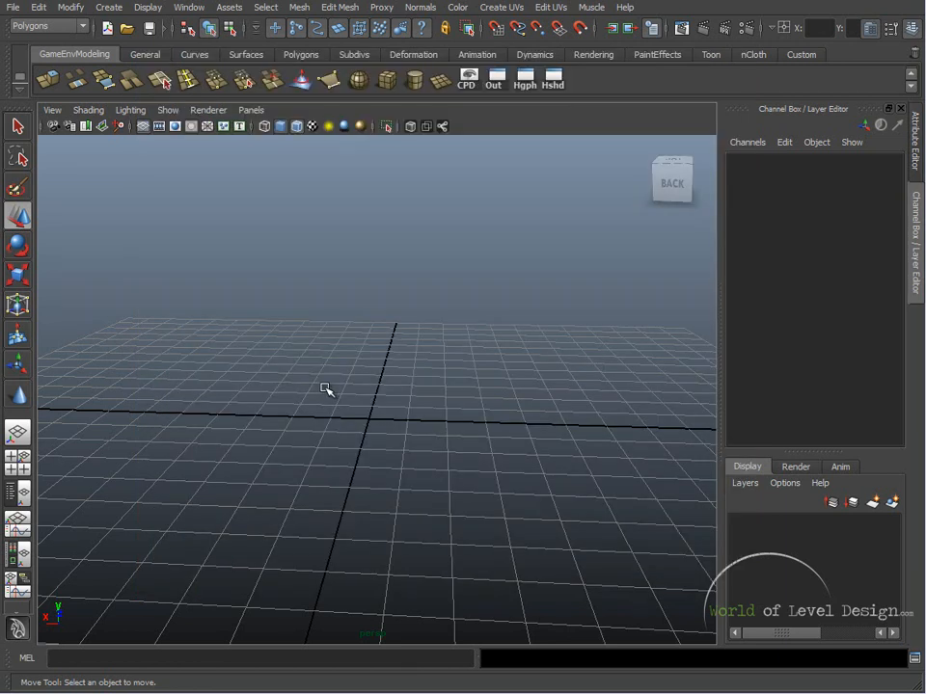
{"action": "mouse_move", "coordinate": [314, 355]}
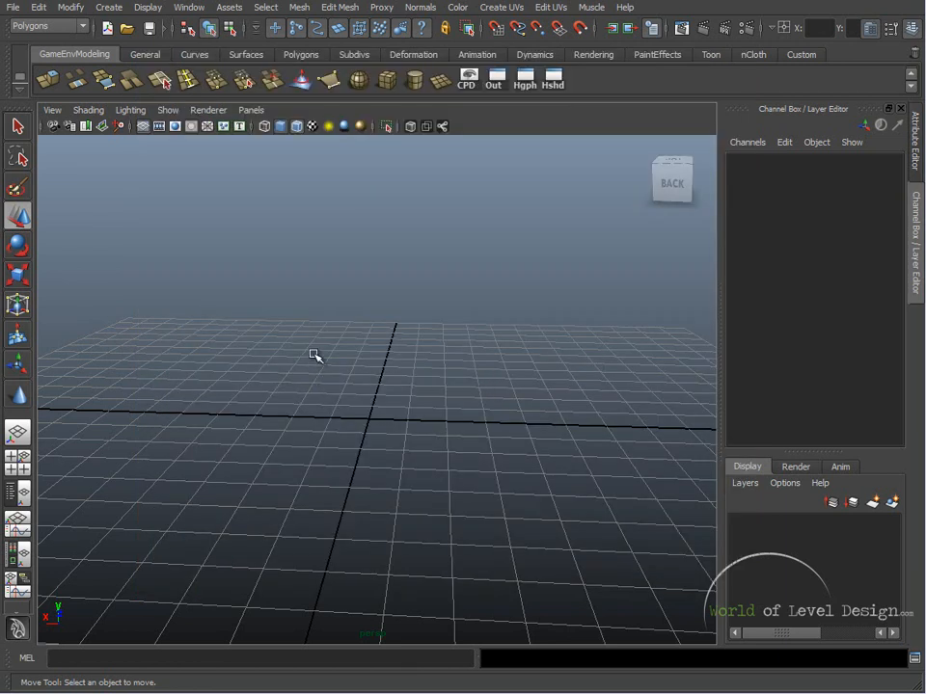